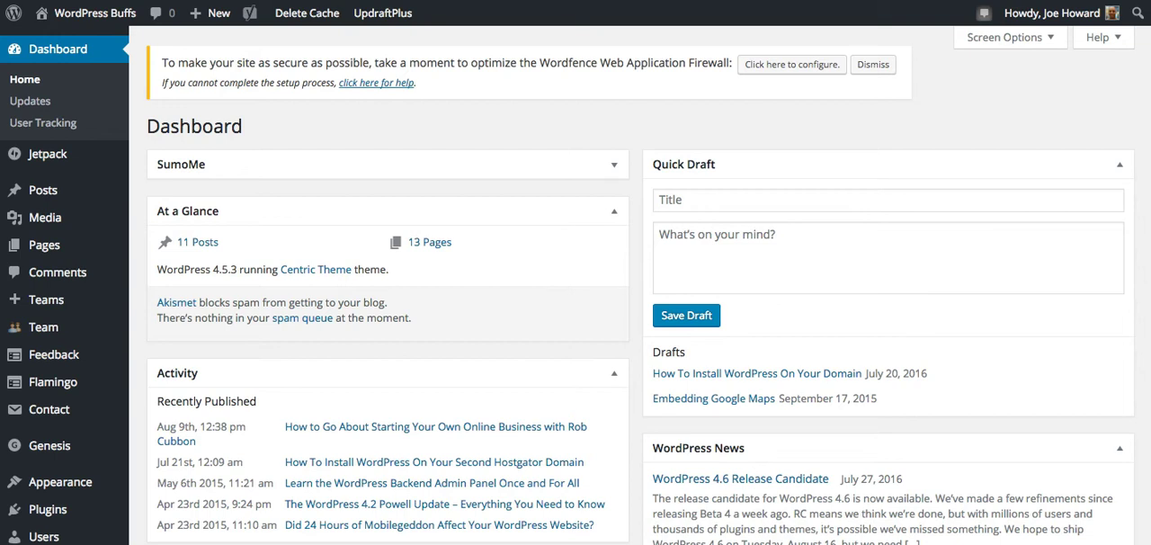
Step: Scroll down the WordPress dashboard to reach the Yoast SEO menu in the sidebar
scroll("down", 3)
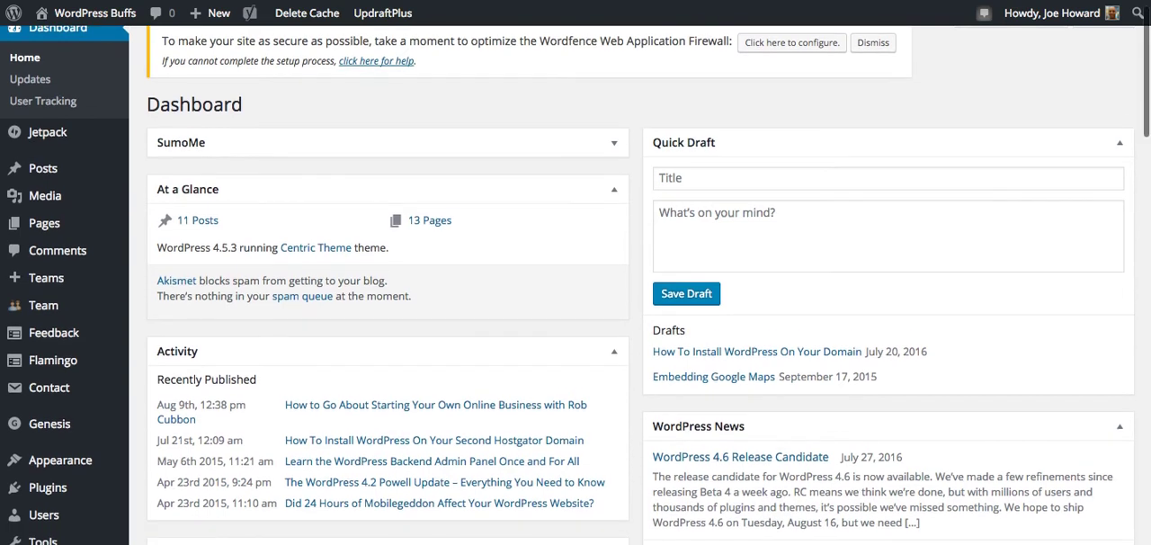
scroll("down", 3)
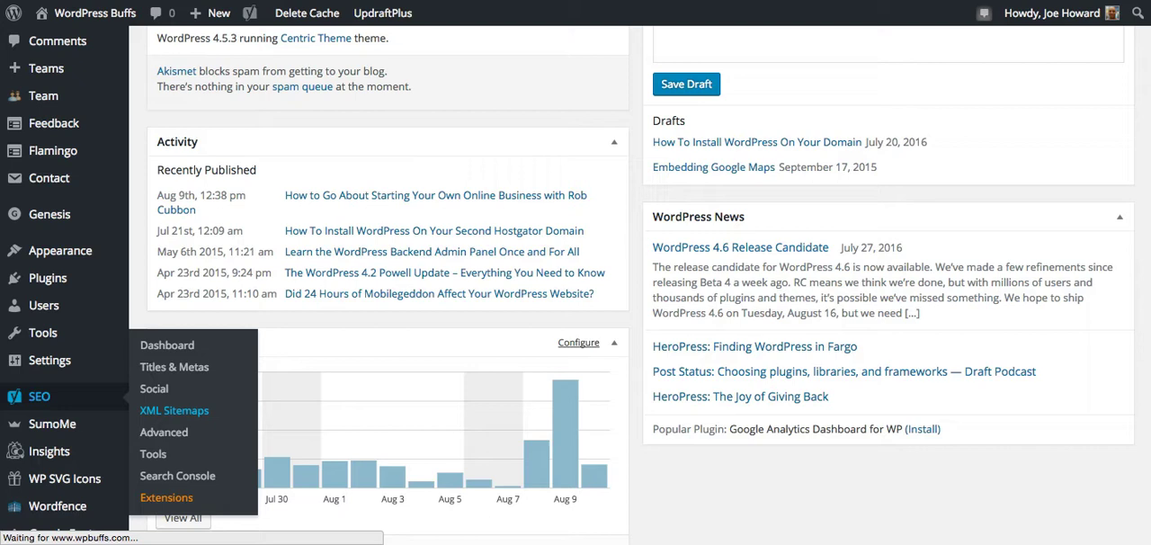
Step: Open SEO > XML Sitemaps and review the General tab showing sitemaps enabled
left_click(173, 410)
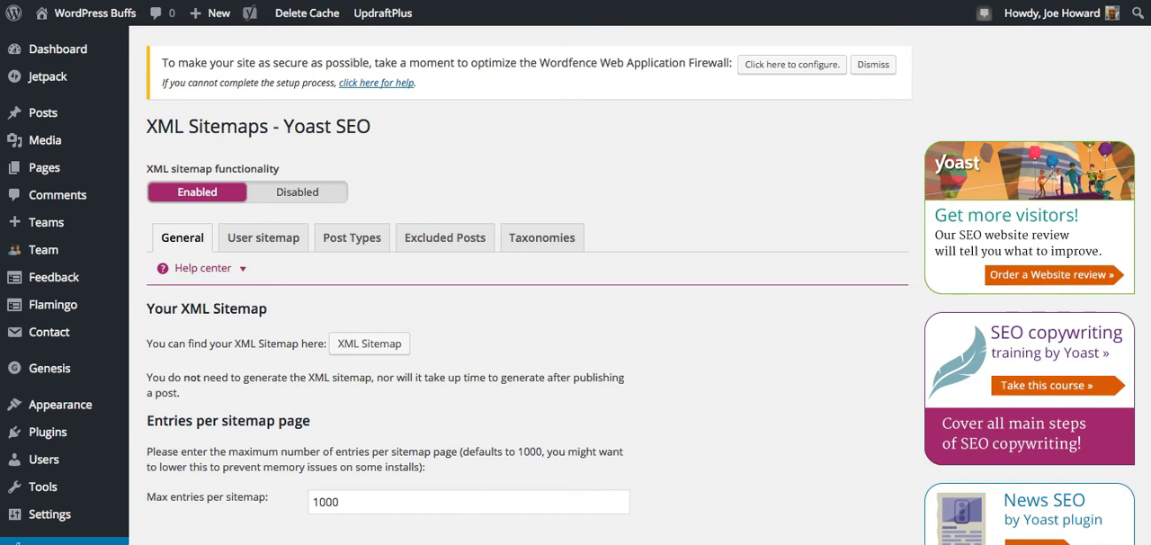
scroll("down", 3)
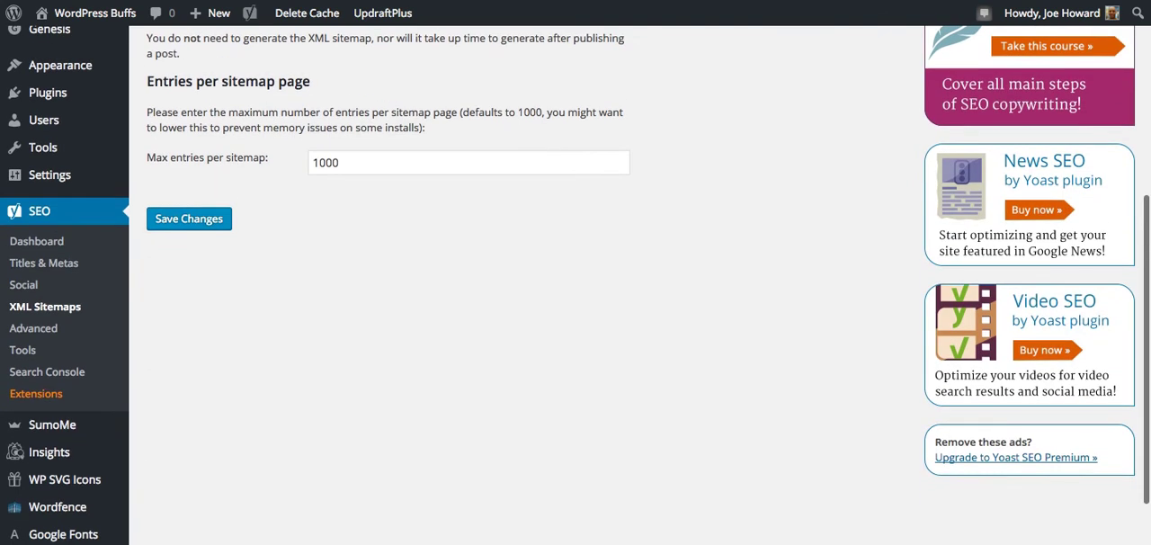
scroll("up", 3)
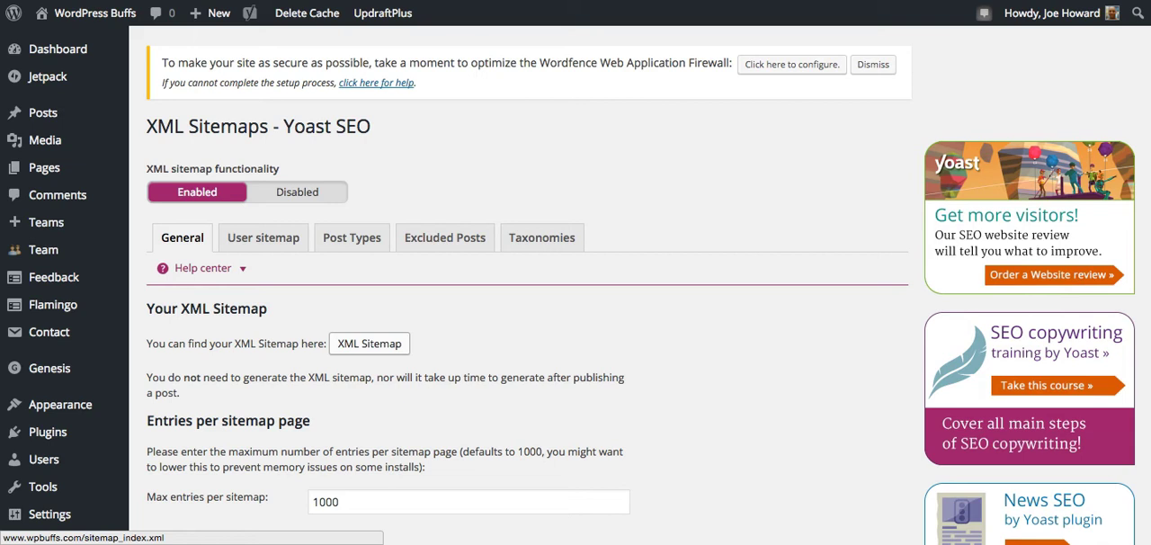
Step: View the generated sitemap_index.xml listing five sitemaps
left_click(368, 342)
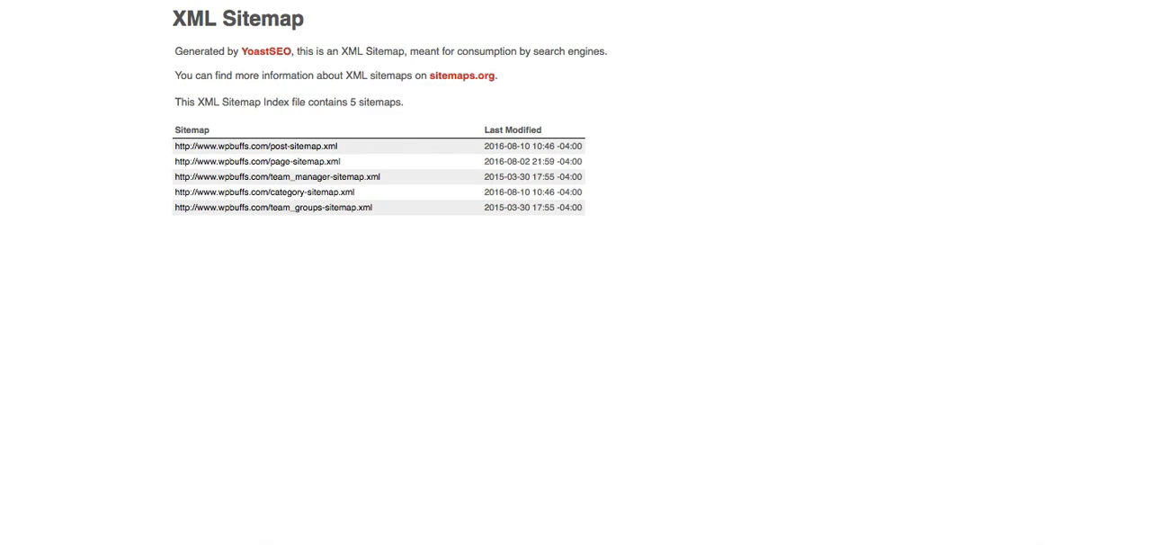
mouse_move(251, 145)
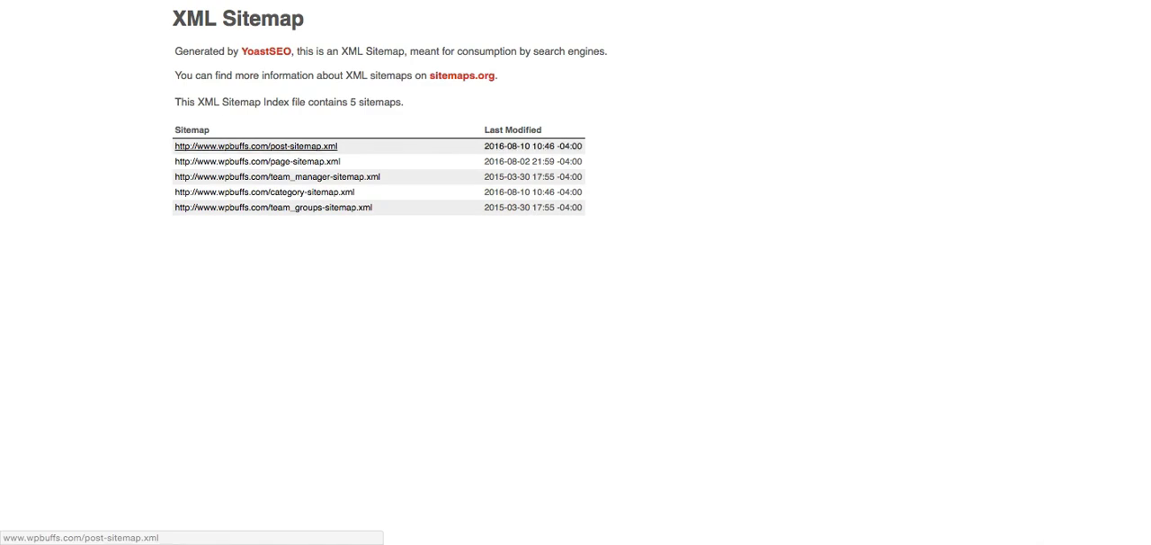
mouse_move(277, 176)
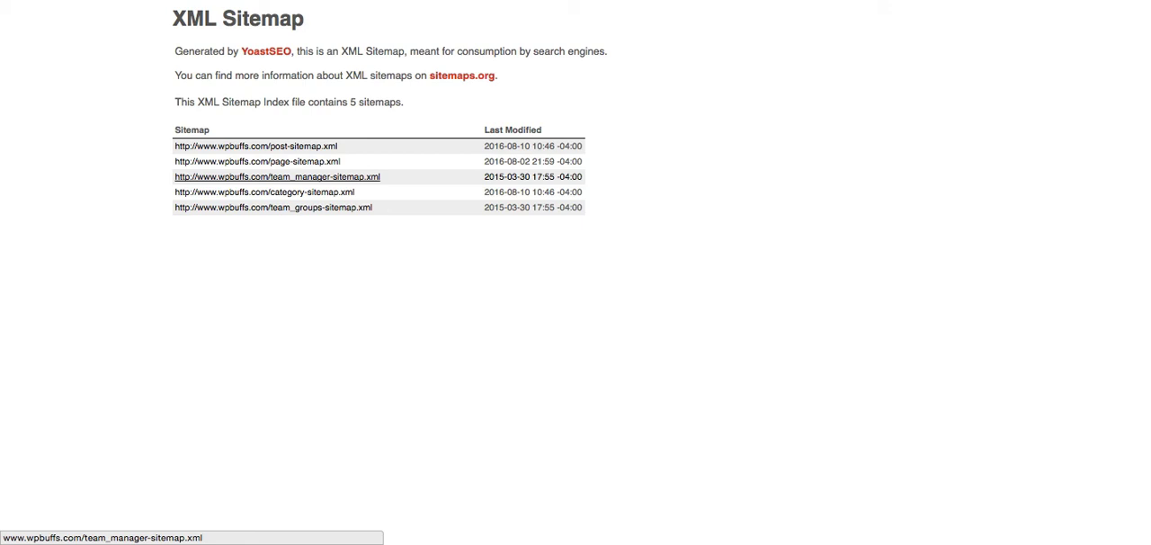
mouse_move(274, 207)
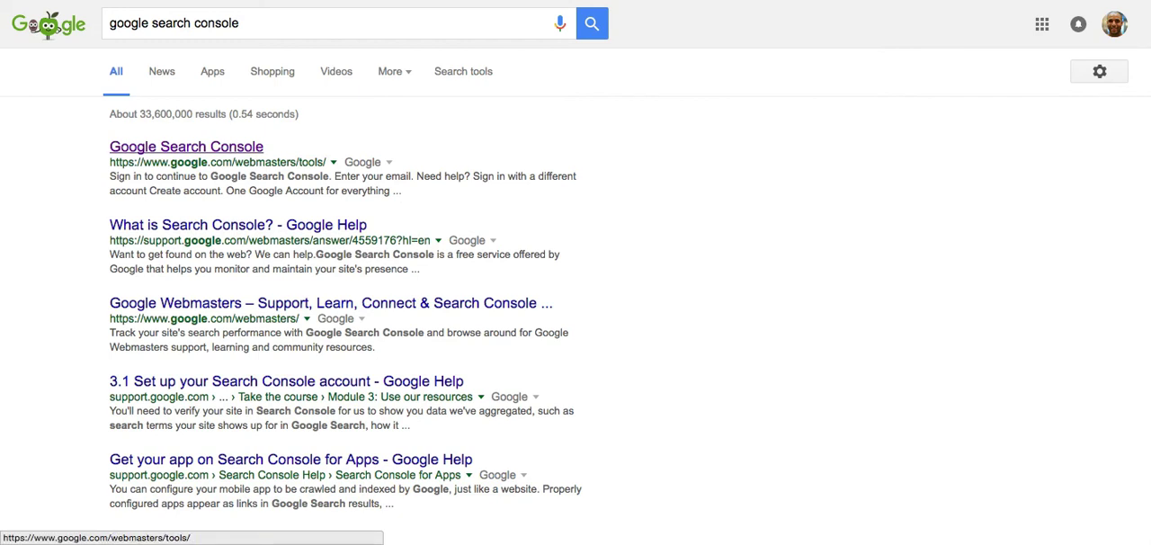
Step: Open the Google Search Console result to reach its home page
left_click(186, 146)
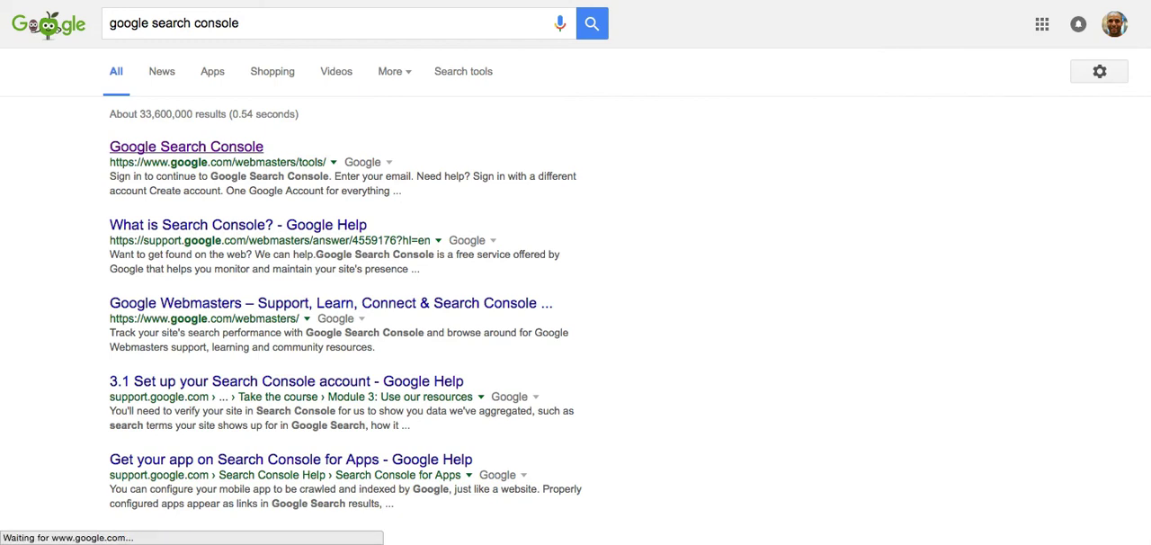
left_click(187, 146)
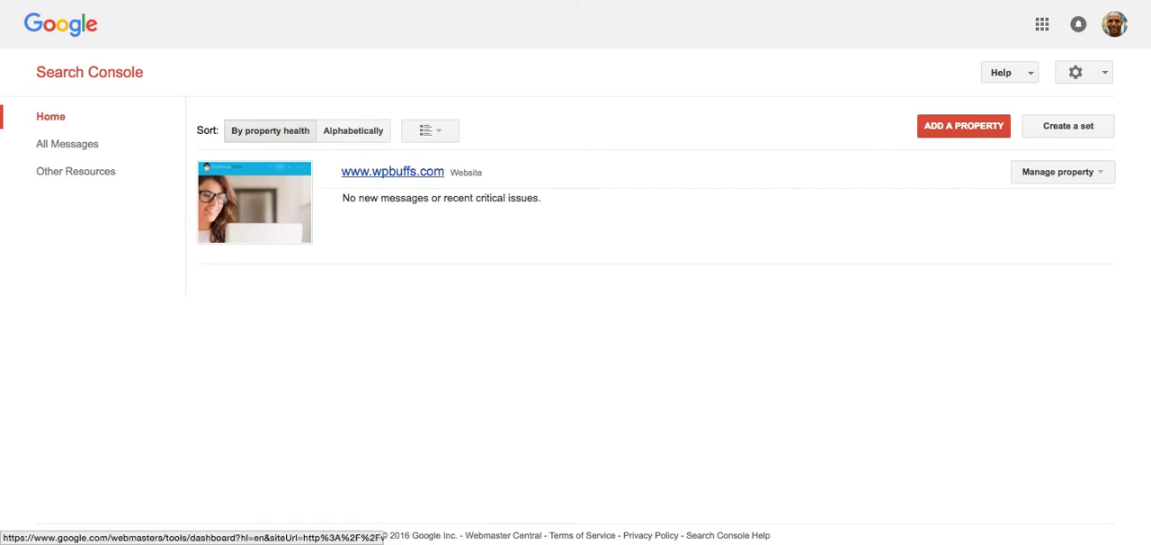
left_click(393, 170)
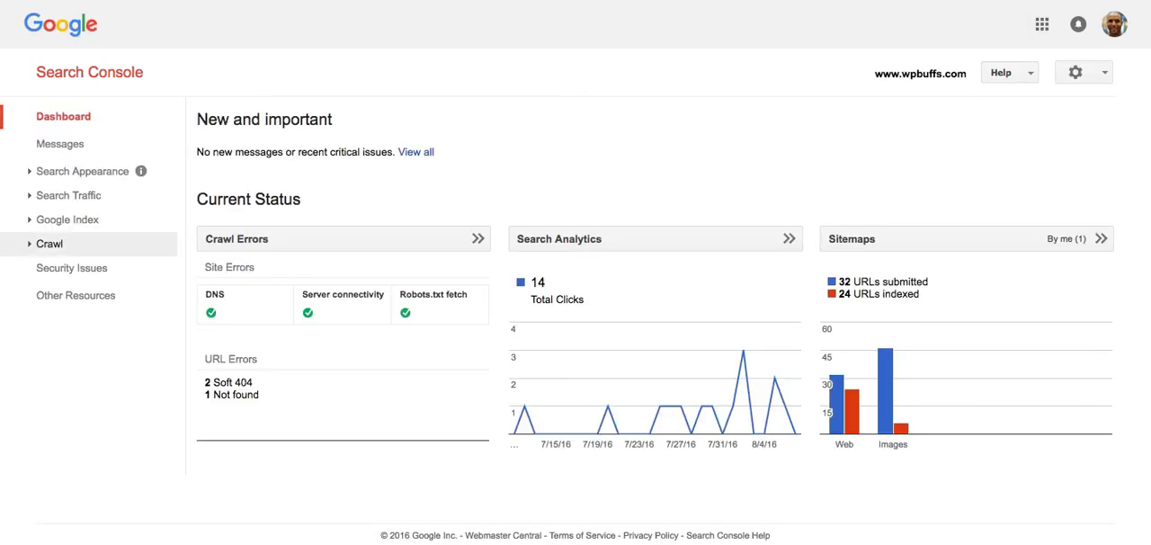
left_click(49, 244)
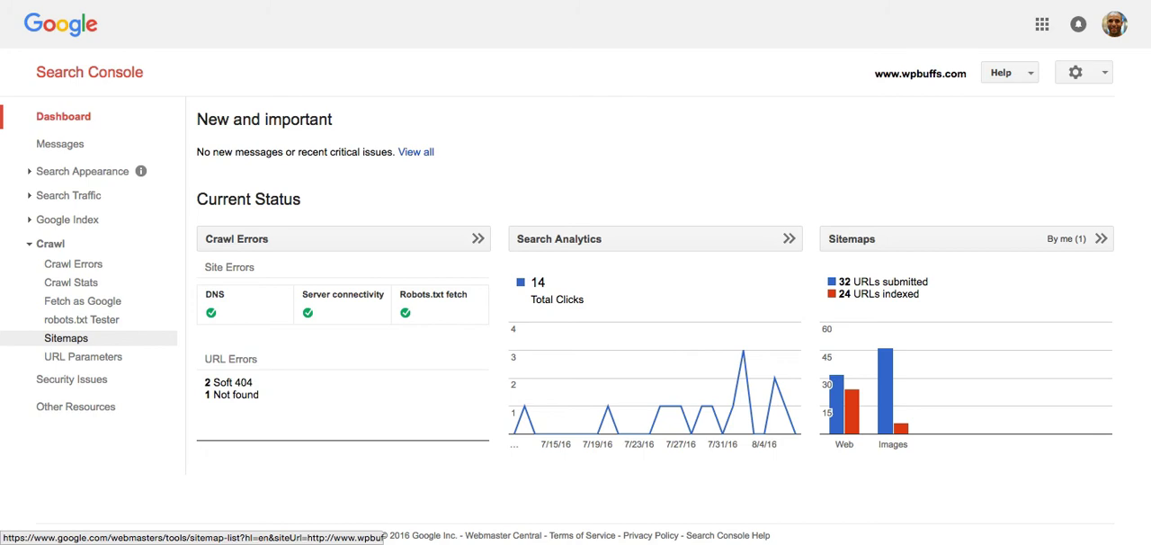
left_click(66, 337)
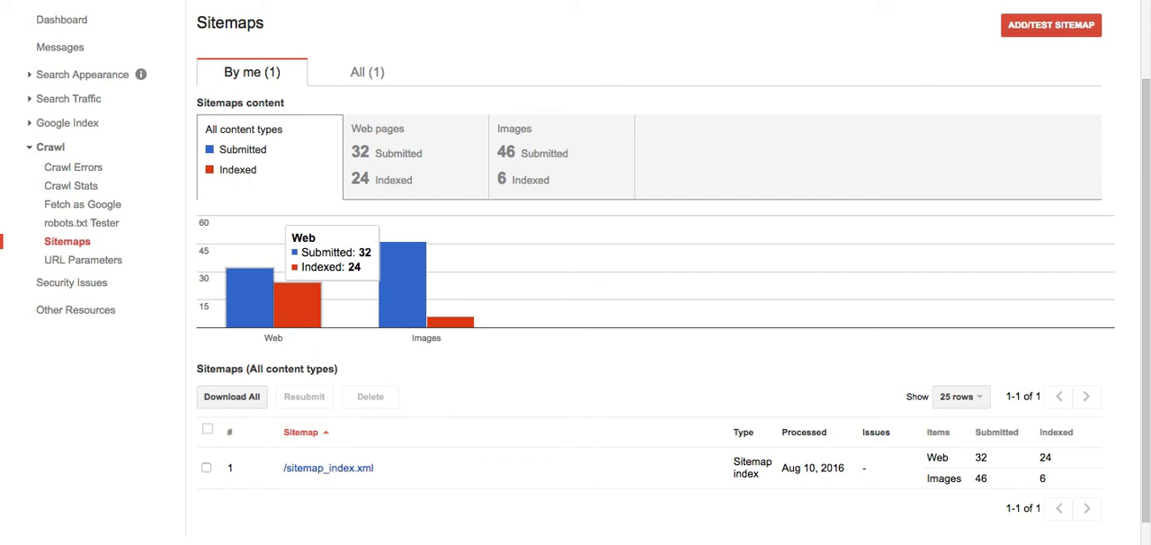
scroll("up", 3)
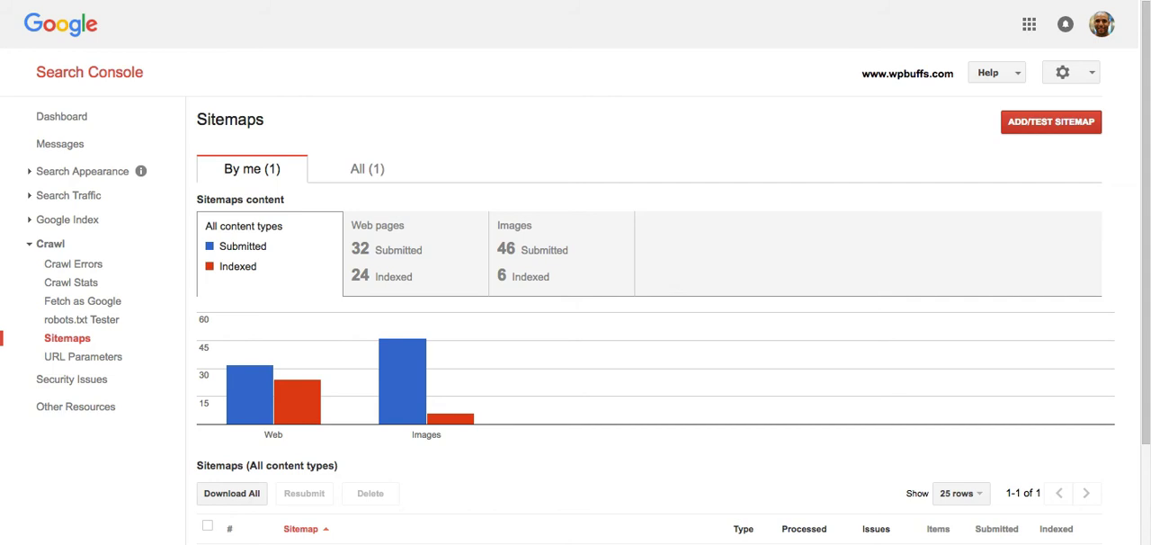
Step: Test the sitemap path 'sitemap_index.xml' via ADD/TEST SITEMAP
left_click(1051, 121)
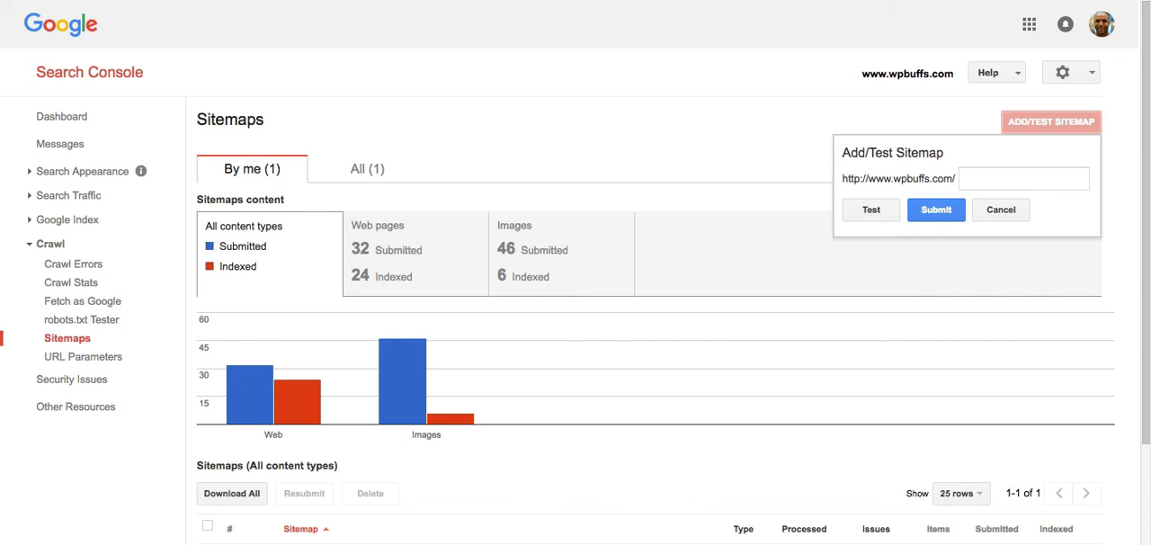
left_click(936, 209)
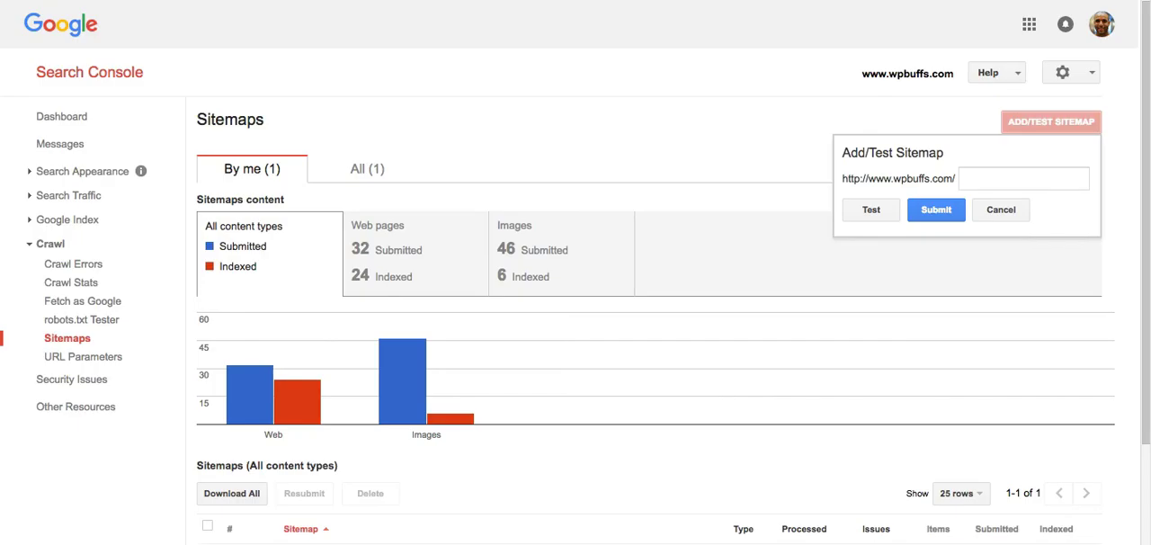
type("sitemap_index.xml")
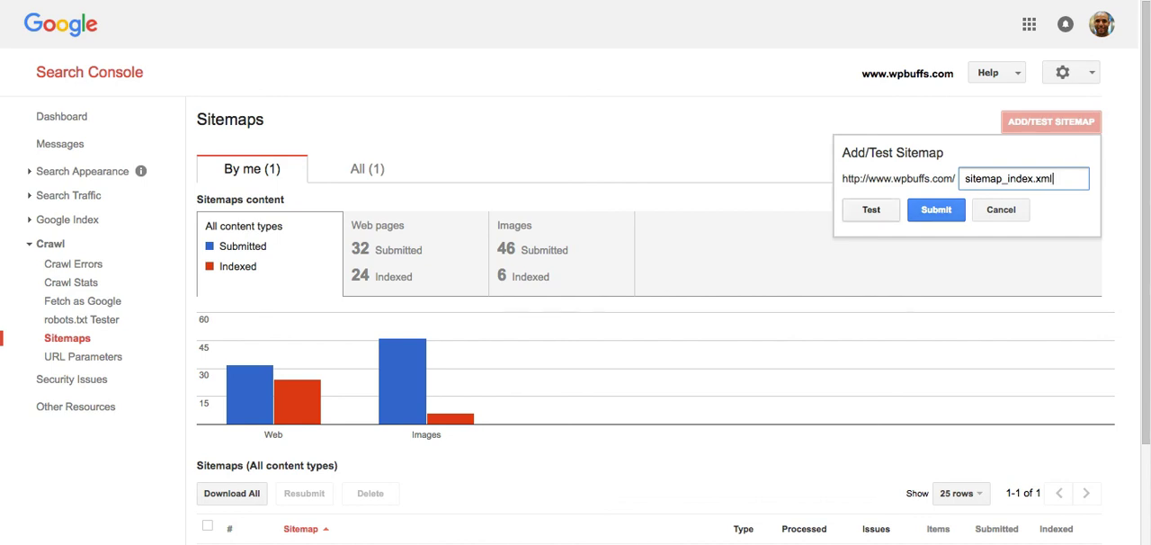
left_click(870, 209)
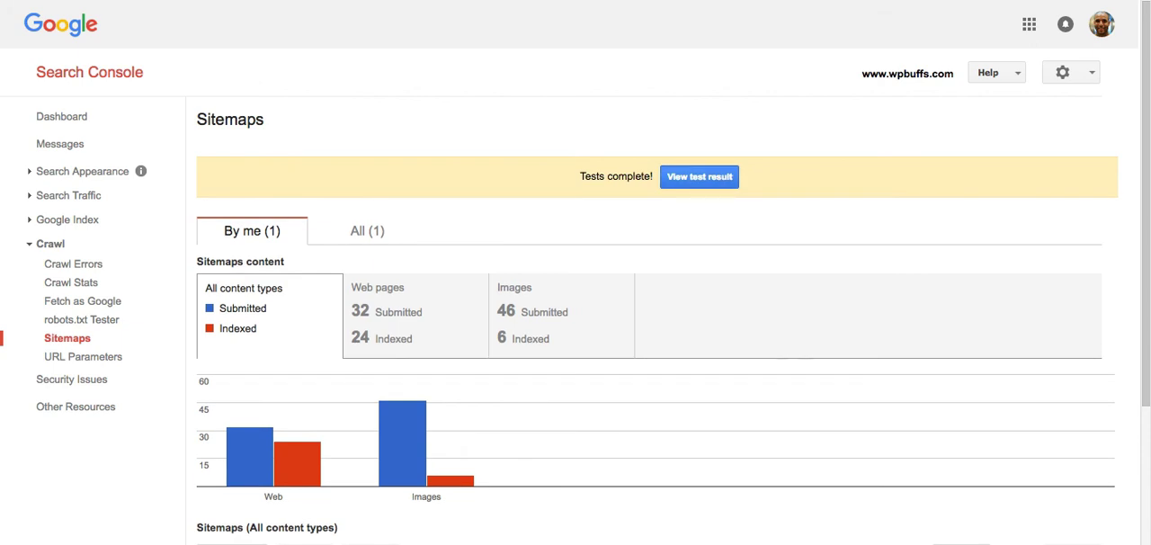
Step: Review the test result showing five child sitemaps with no errors, then close it
left_click(699, 176)
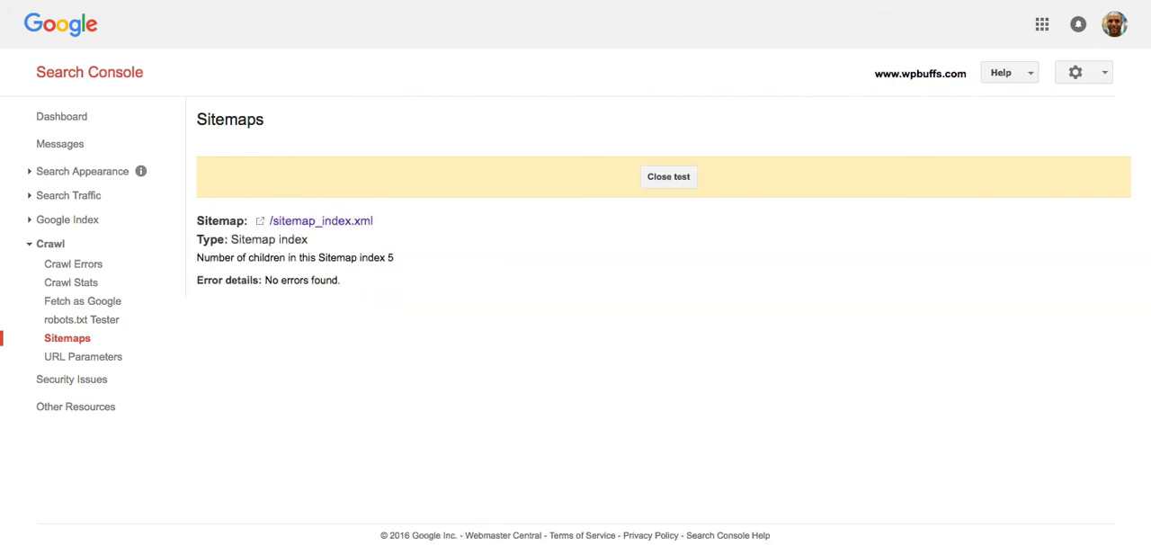
double_click(302, 280)
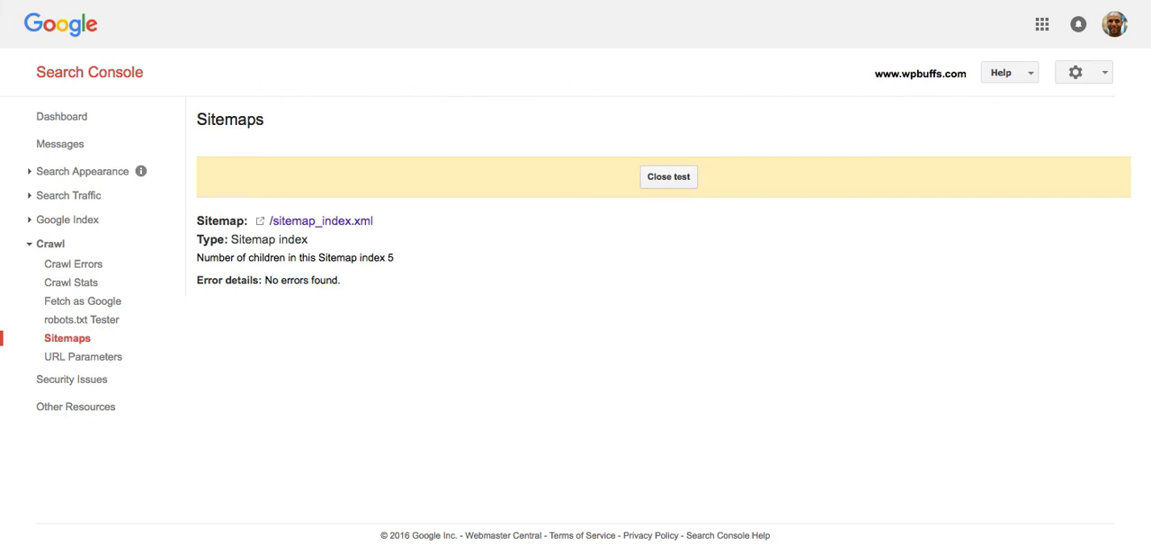
left_click(668, 177)
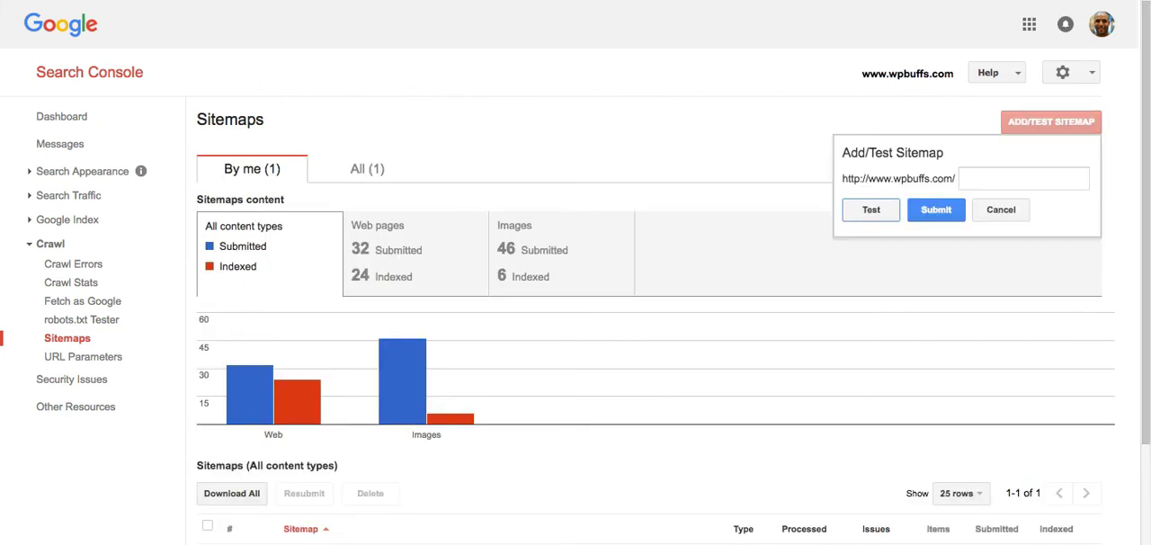
Step: Submit 'sitemap_index.xml' and refresh the page to show it as Pending
left_click(1024, 178)
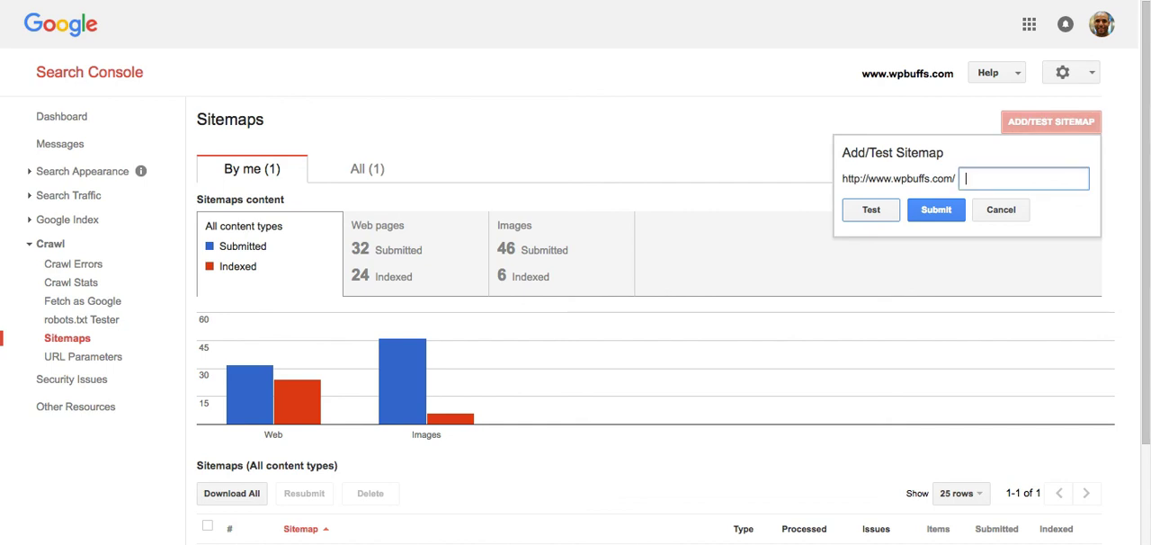
type("sitemap_index.xml")
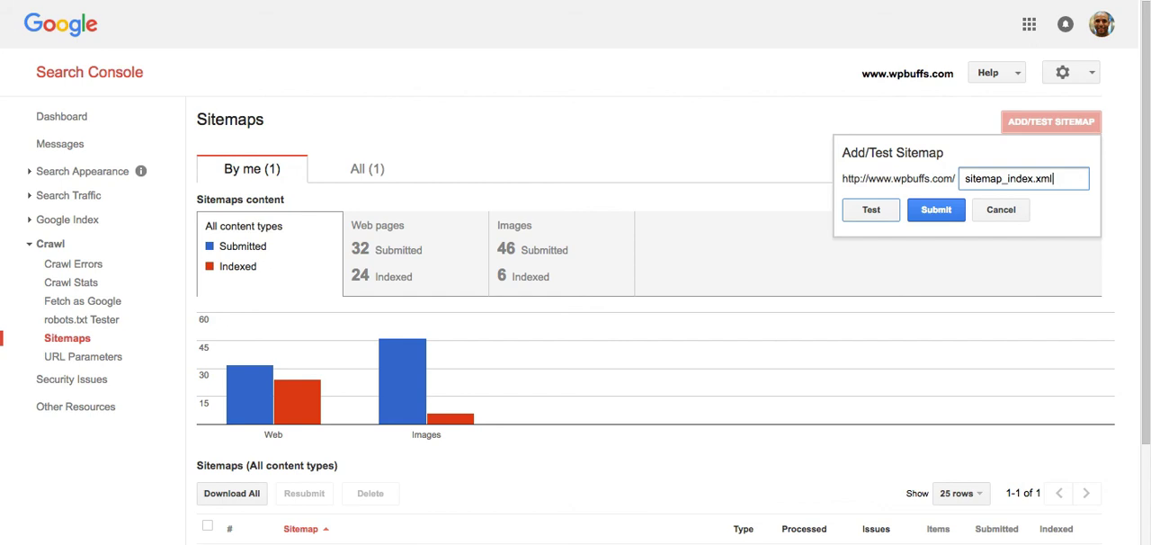
left_click(936, 210)
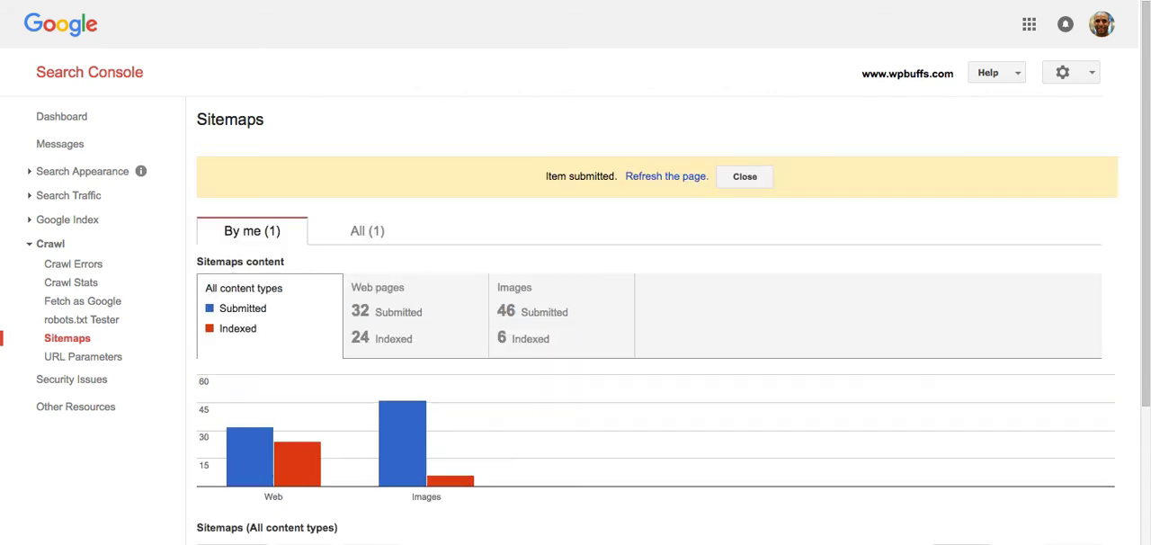
mouse_move(666, 176)
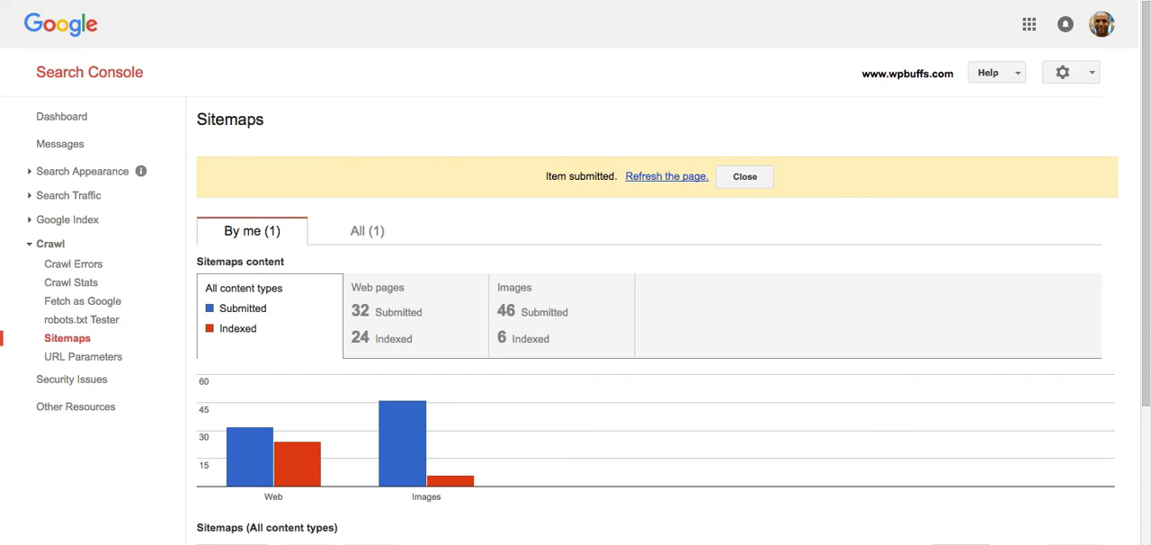
left_click(667, 175)
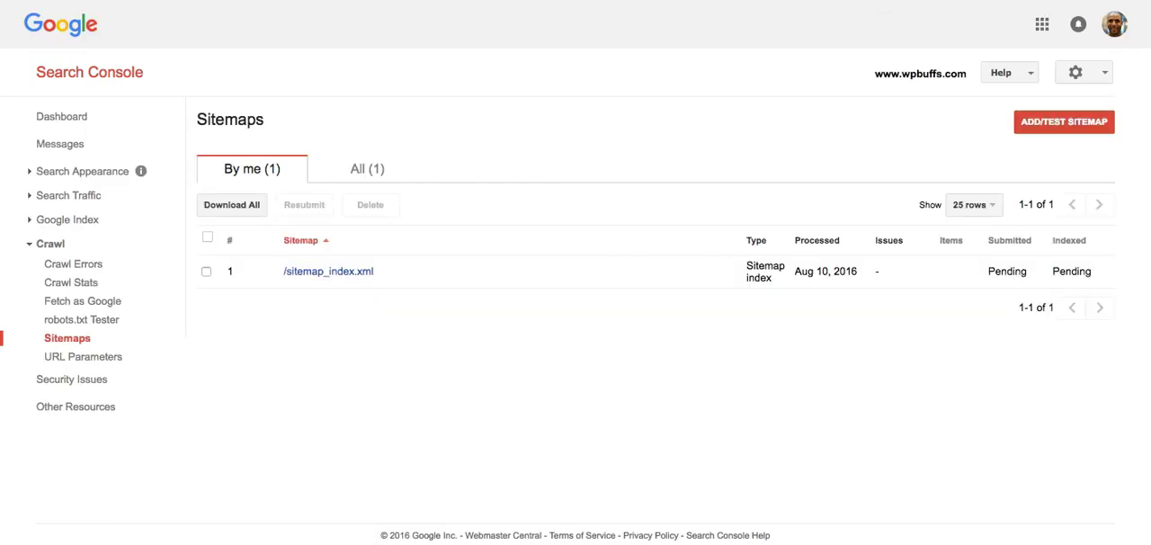
mouse_move(327, 270)
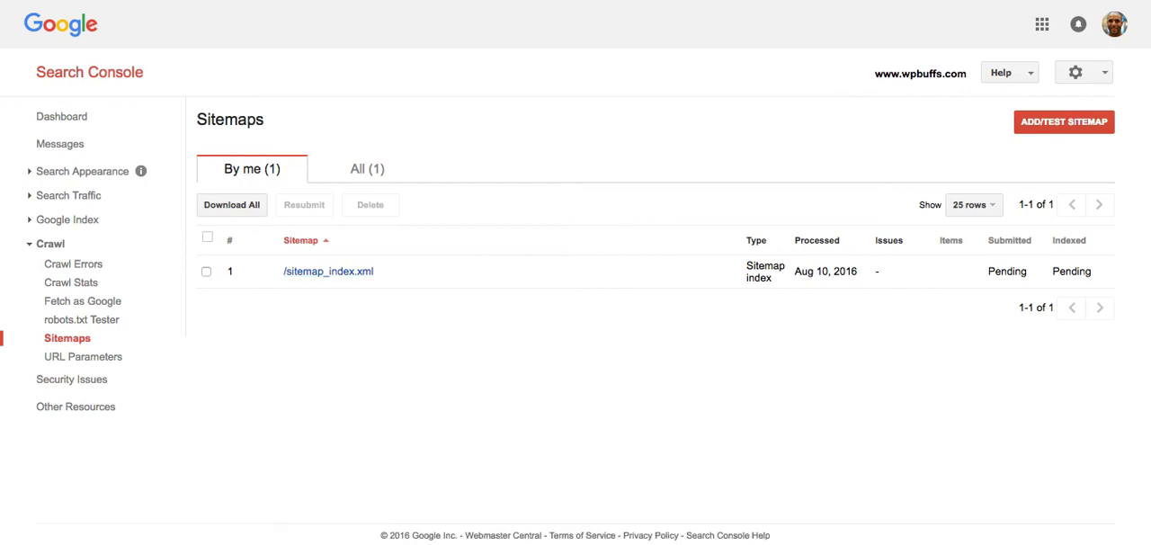
double_click(825, 271)
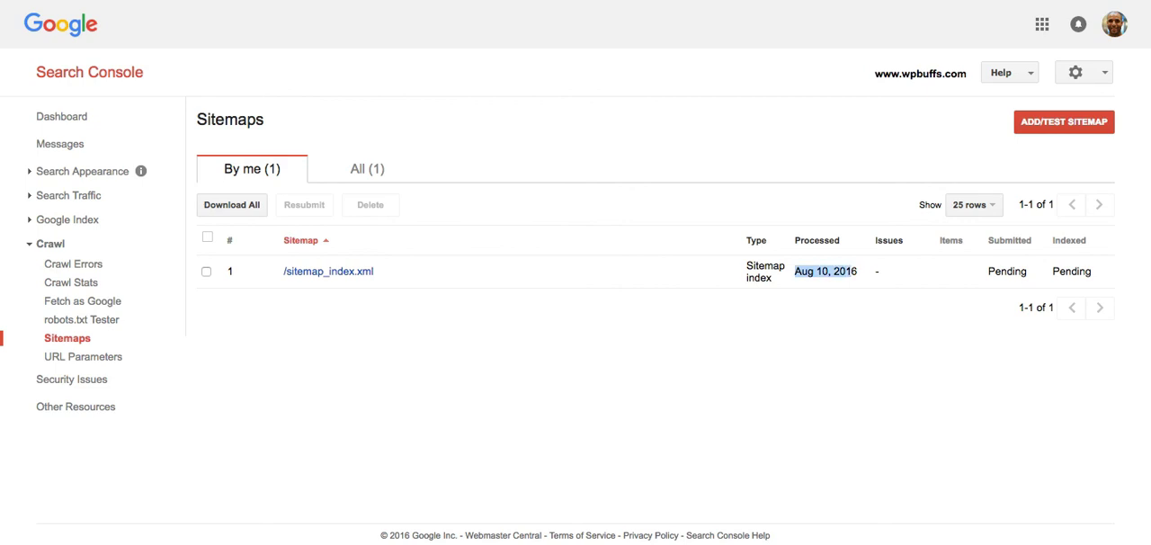